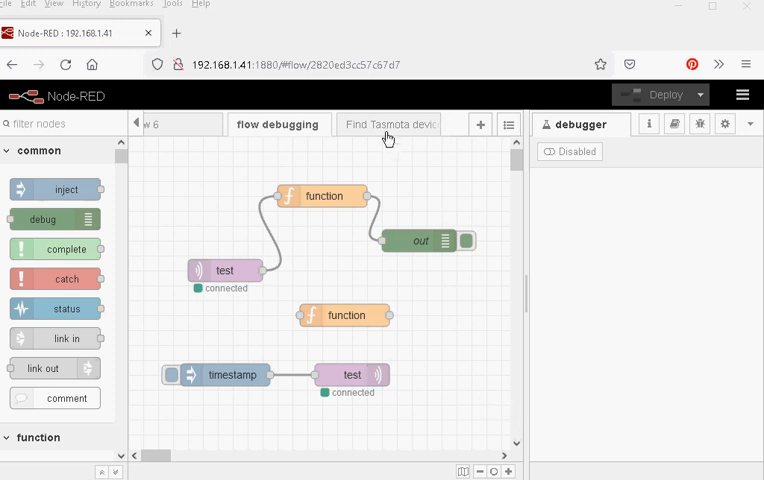
Step: On the Find Tasmota devices flow, clear the debug log and deactivate the test debug node
{"action": "left_click", "coordinate": [388, 124]}
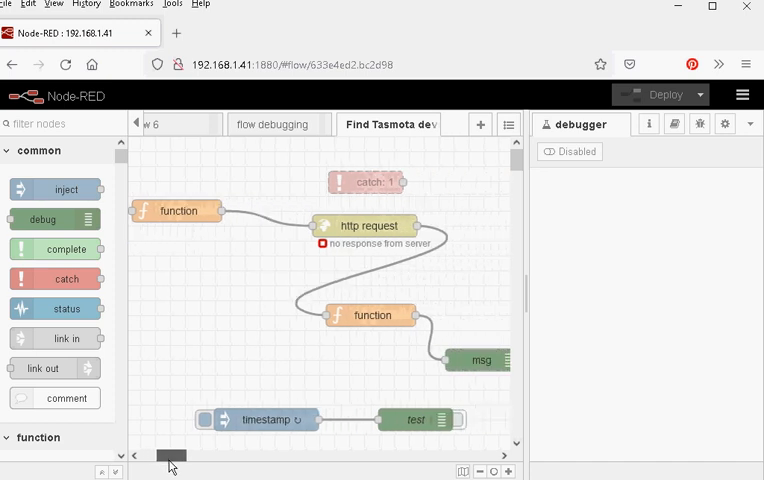
{"action": "mouse_move", "coordinate": [311, 438]}
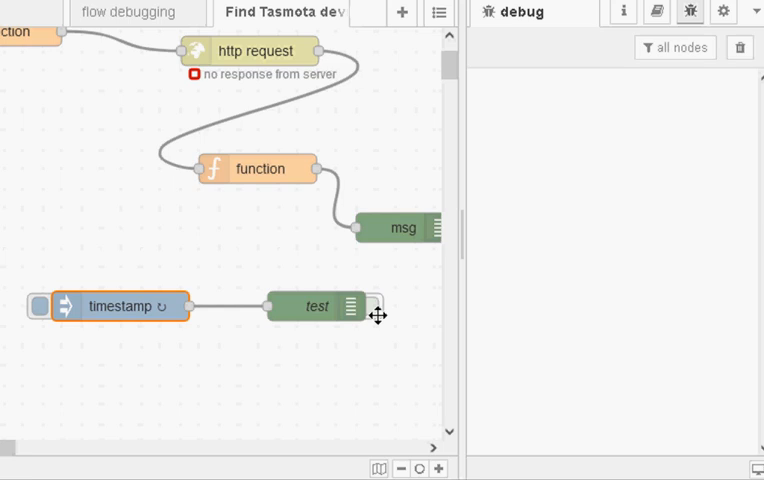
{"action": "mouse_move", "coordinate": [626, 108]}
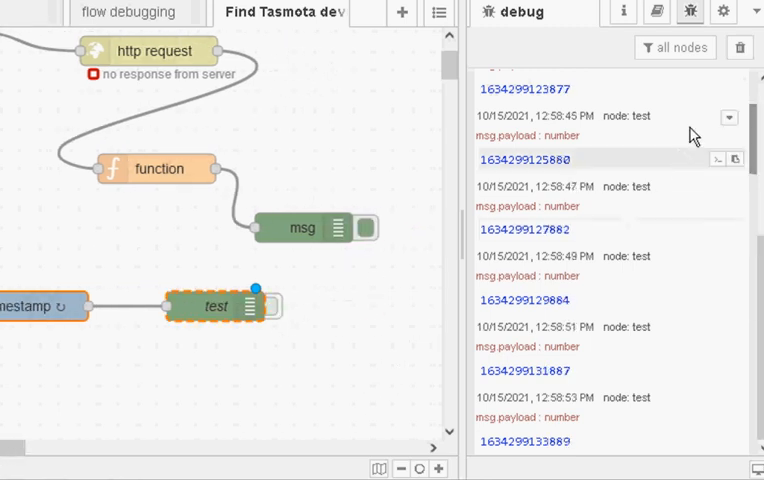
{"action": "left_click", "coordinate": [739, 47]}
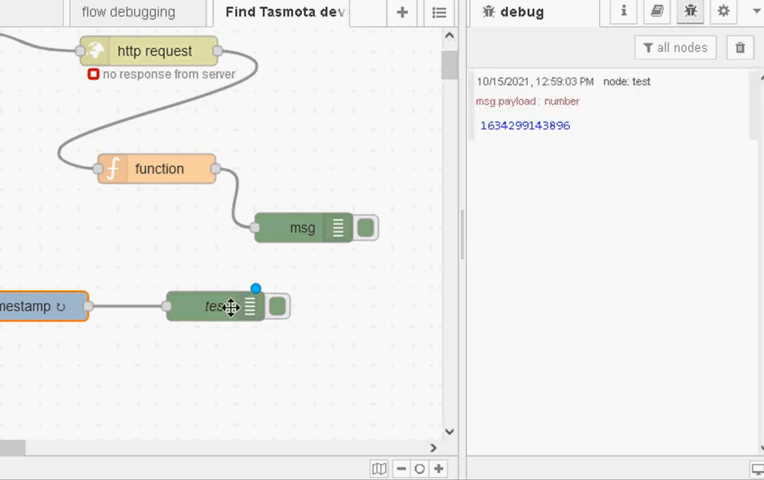
{"action": "left_click", "coordinate": [281, 306]}
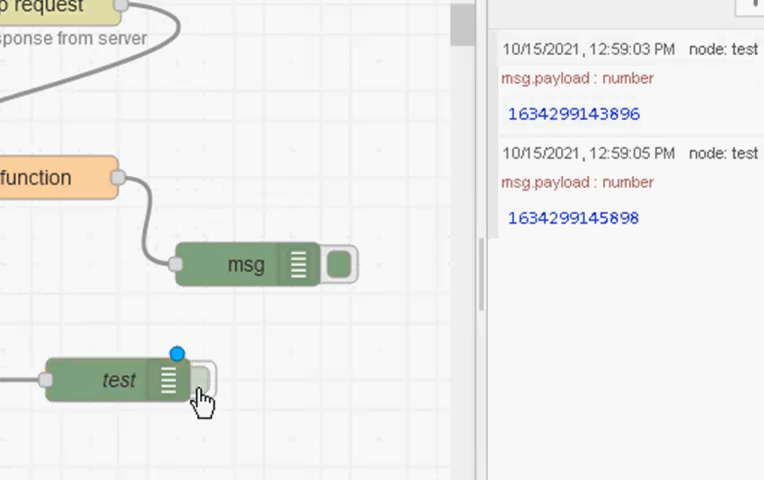
{"action": "mouse_move", "coordinate": [622, 252]}
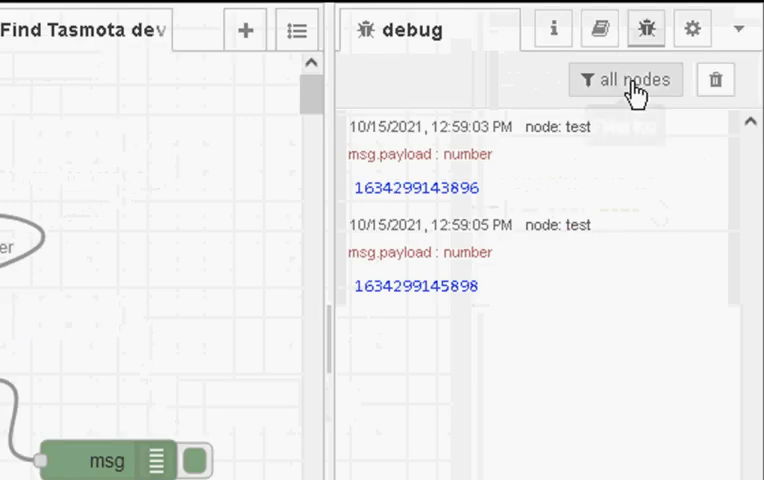
{"action": "mouse_move", "coordinate": [640, 92]}
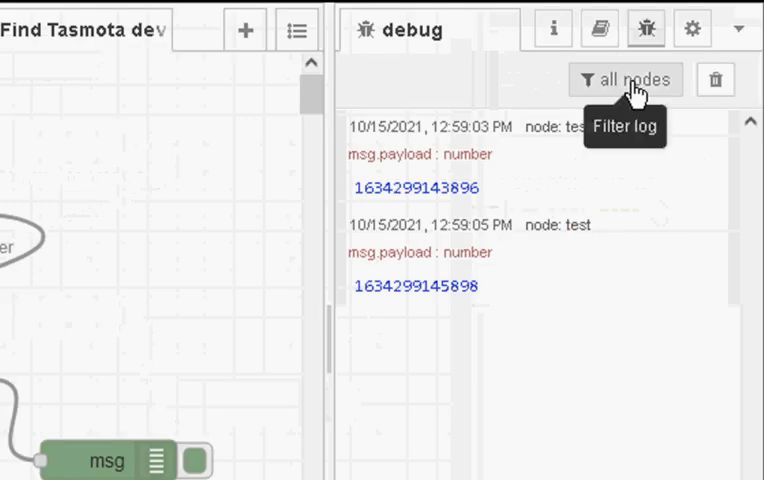
Step: Set the debug log filter, trying 'selected nodes' before settling on 'current flow'
{"action": "left_click", "coordinate": [625, 78]}
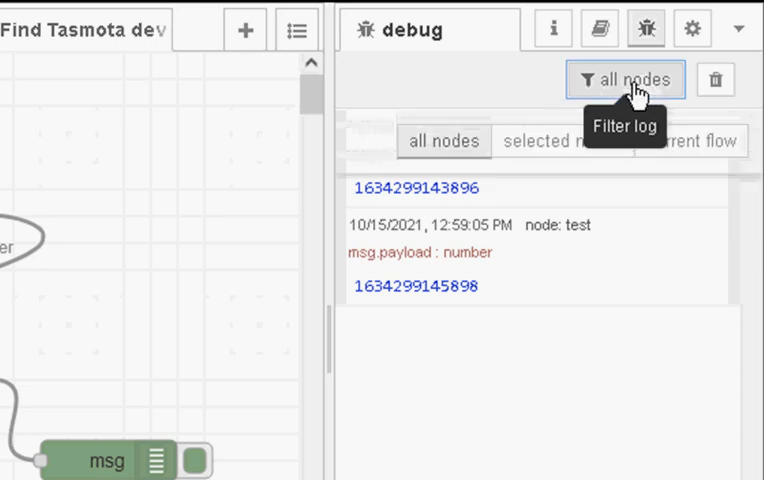
{"action": "left_click", "coordinate": [564, 140]}
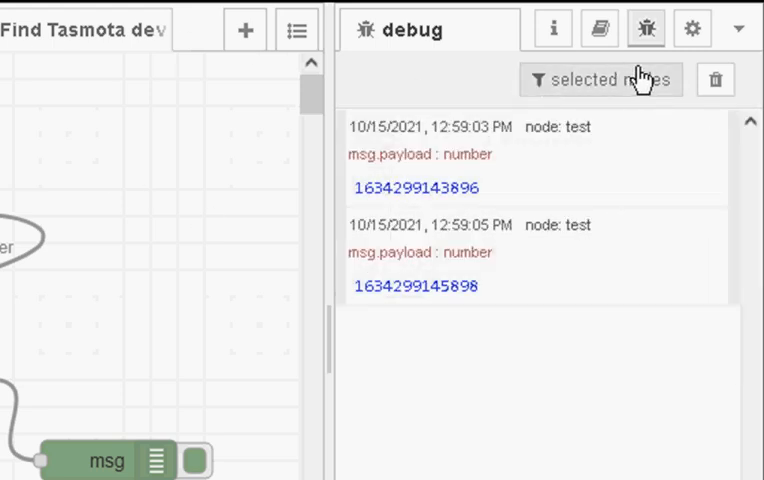
{"action": "left_click", "coordinate": [601, 79]}
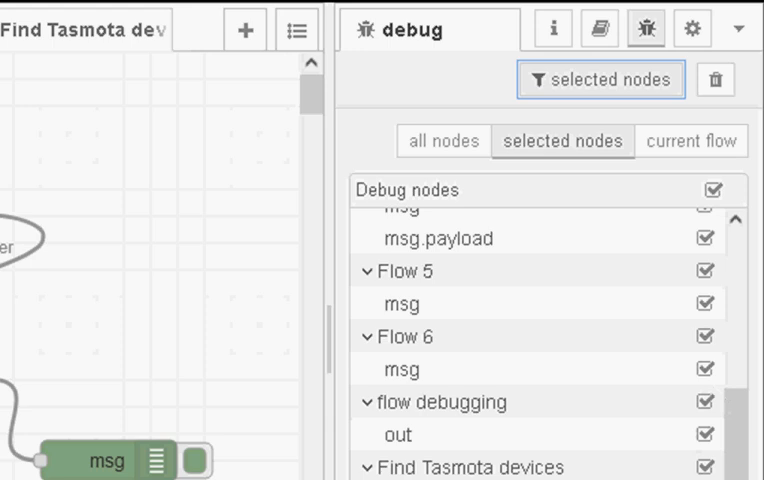
{"action": "left_click", "coordinate": [695, 139]}
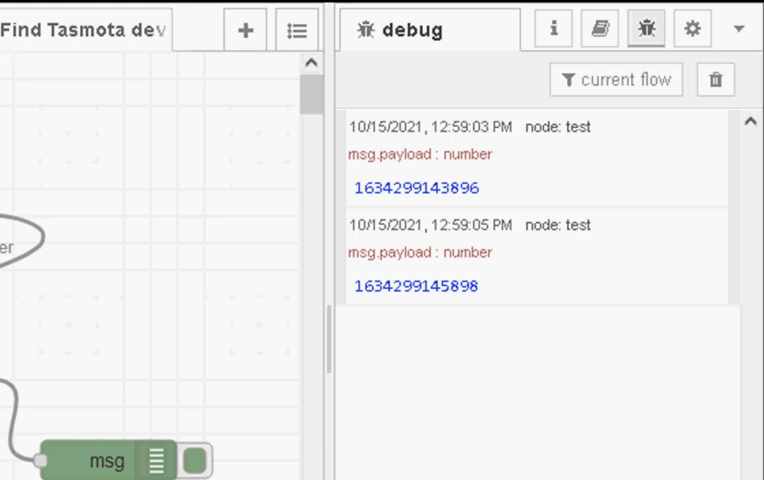
{"action": "mouse_move", "coordinate": [558, 181]}
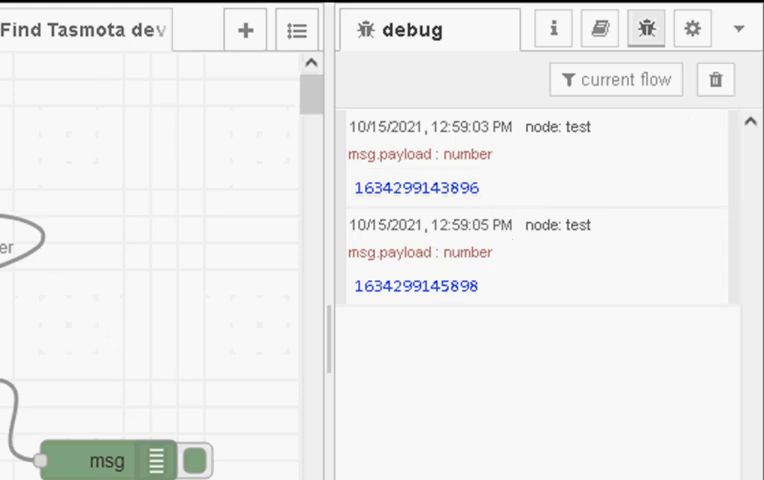
{"action": "mouse_move", "coordinate": [540, 253]}
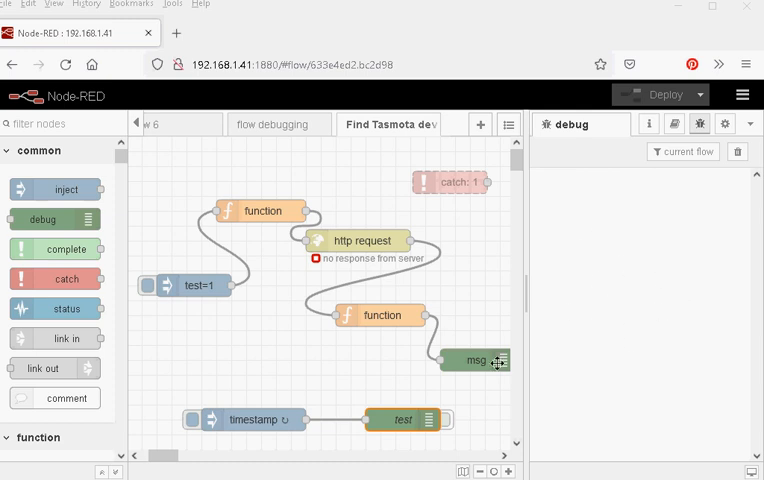
{"action": "mouse_move", "coordinate": [379, 315]}
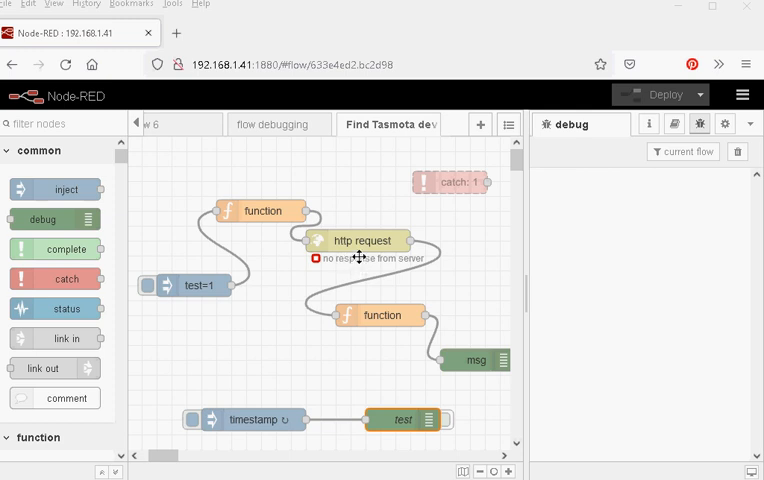
{"action": "mouse_move", "coordinate": [353, 233]}
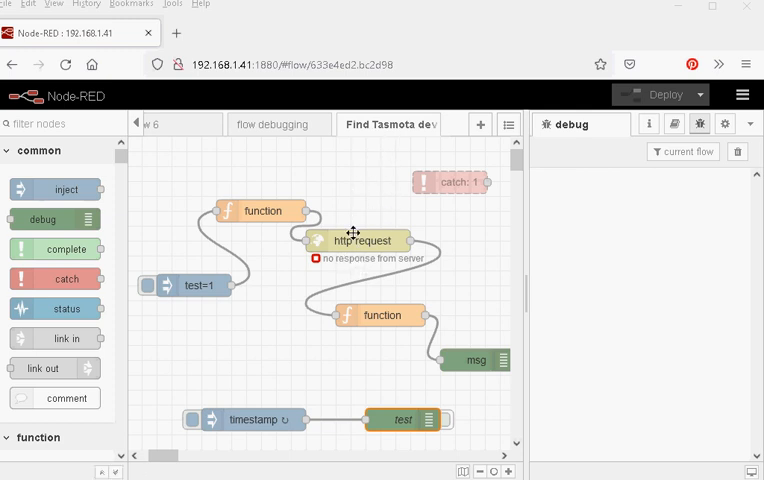
{"action": "mouse_move", "coordinate": [371, 210]}
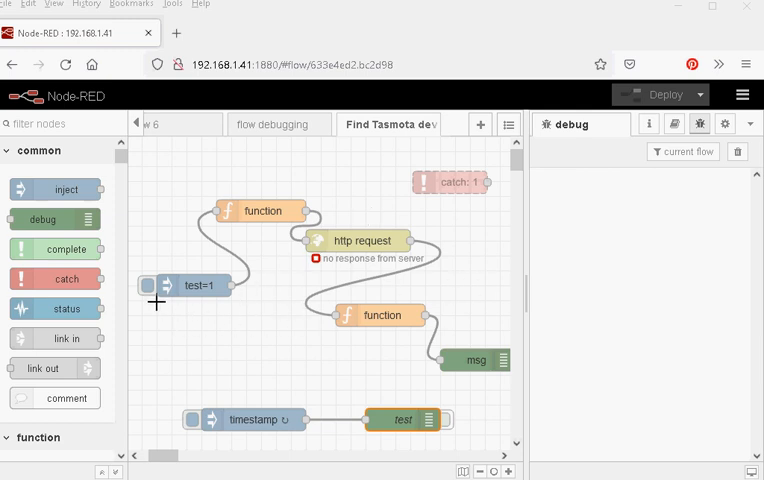
Step: Inject the test=1 message twice, producing connection RequestErrors in the debug log
{"action": "left_click", "coordinate": [148, 285]}
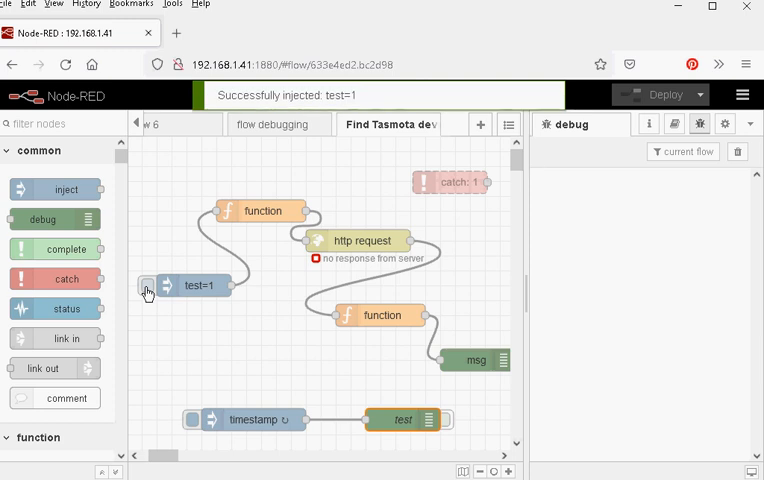
{"action": "left_click", "coordinate": [148, 285]}
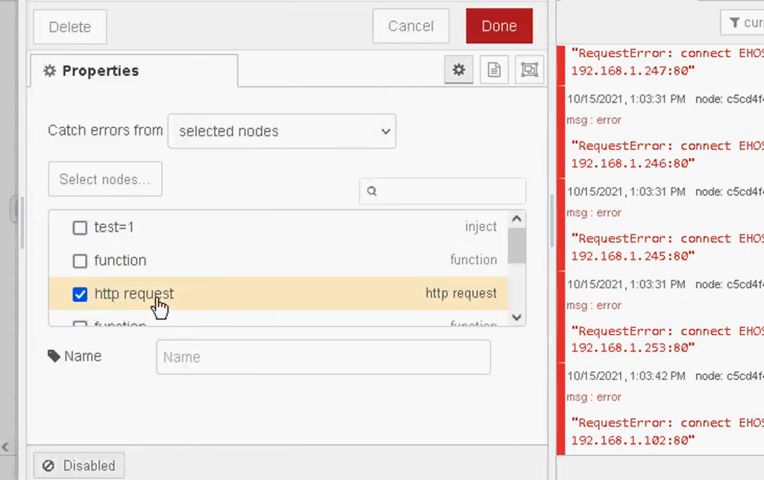
{"action": "mouse_move", "coordinate": [116, 460]}
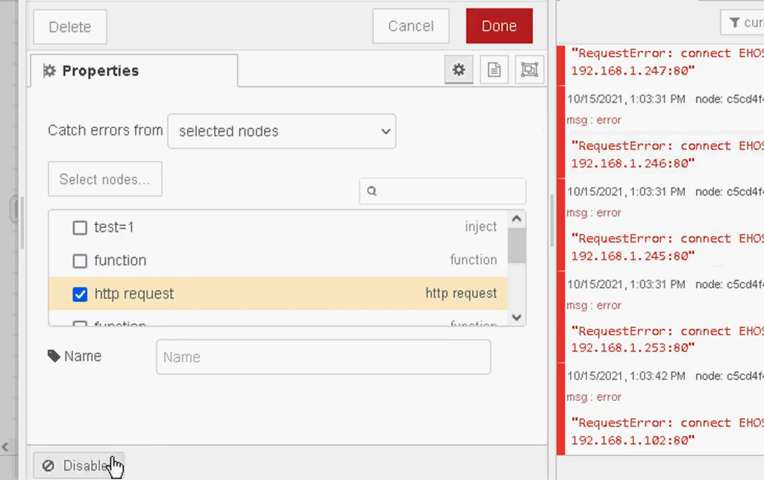
Step: Enable the catch node watching the http request node and confirm its settings
{"action": "left_click", "coordinate": [80, 465]}
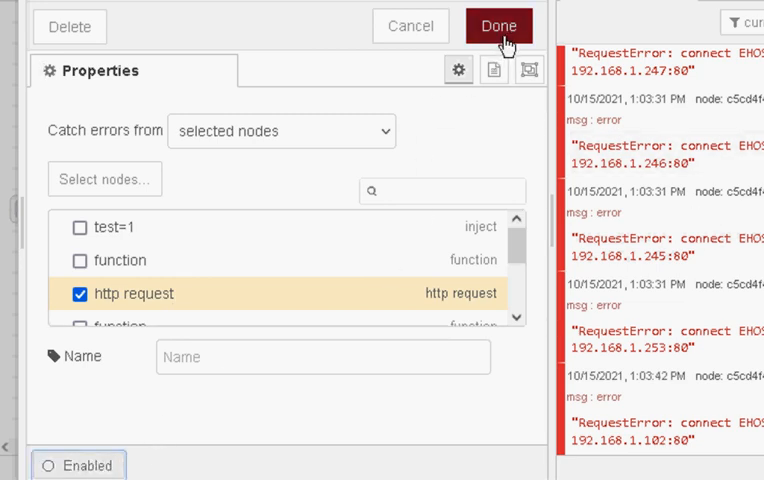
{"action": "left_click", "coordinate": [499, 25]}
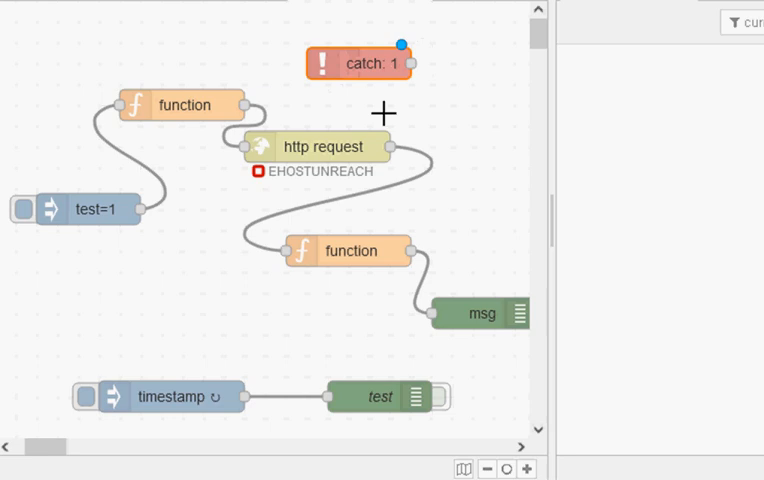
{"action": "mouse_move", "coordinate": [438, 112]}
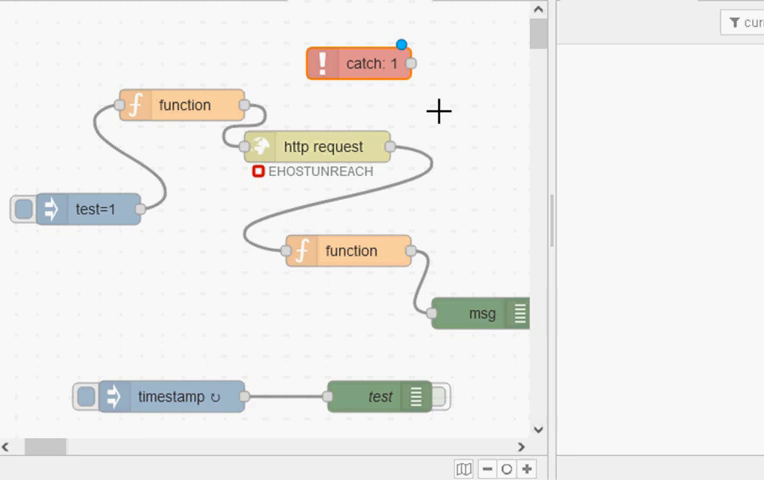
{"action": "mouse_move", "coordinate": [518, 128]}
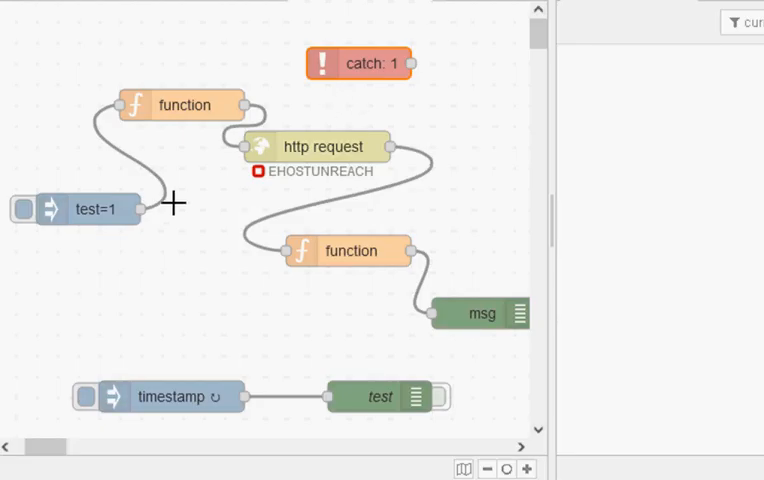
{"action": "mouse_move", "coordinate": [65, 209]}
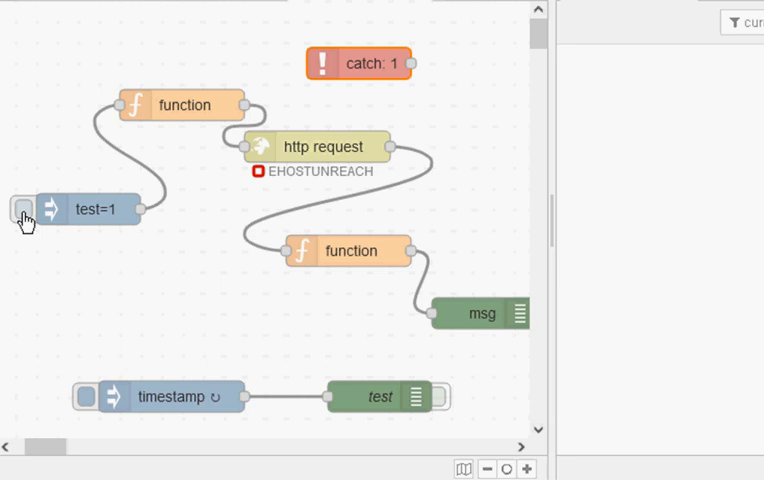
{"action": "mouse_move", "coordinate": [18, 227]}
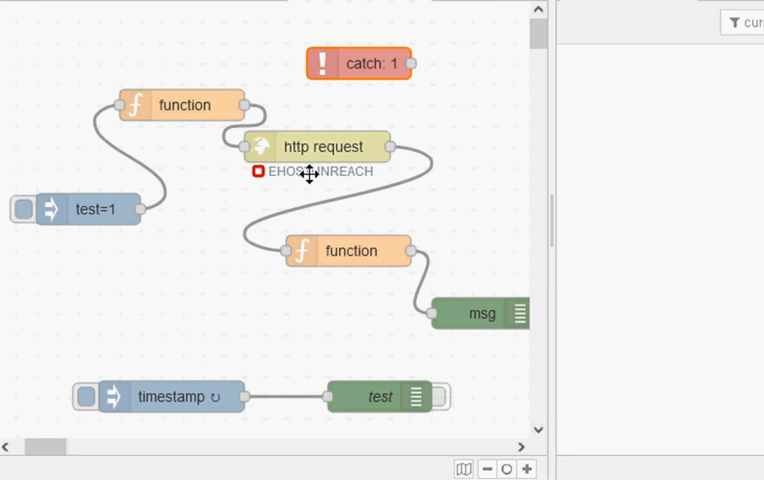
{"action": "mouse_move", "coordinate": [626, 172]}
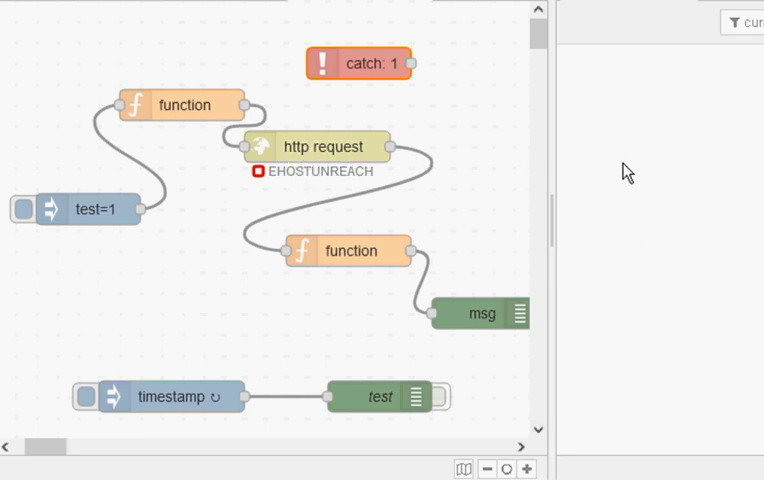
{"action": "mouse_move", "coordinate": [646, 180]}
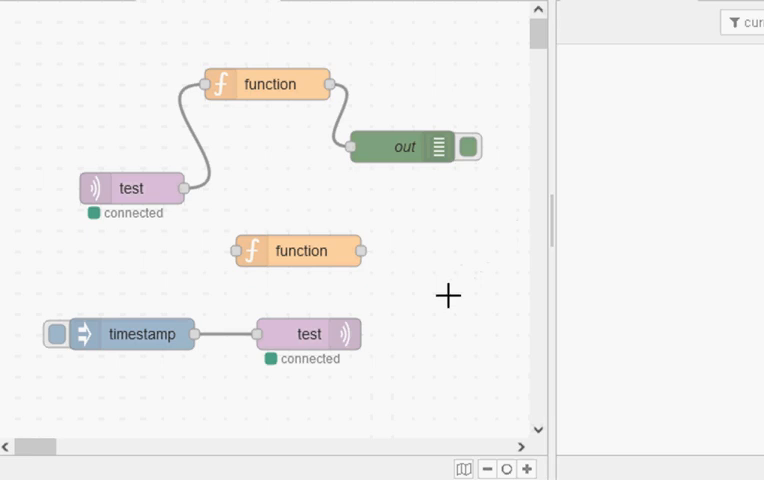
Step: Open Manage palette from the menu and search installable modules for 'de'
{"action": "left_click", "coordinate": [745, 95]}
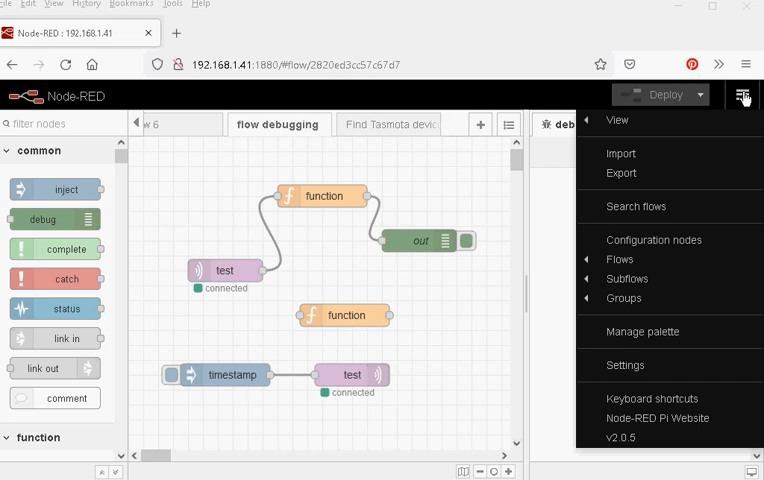
{"action": "mouse_move", "coordinate": [643, 331]}
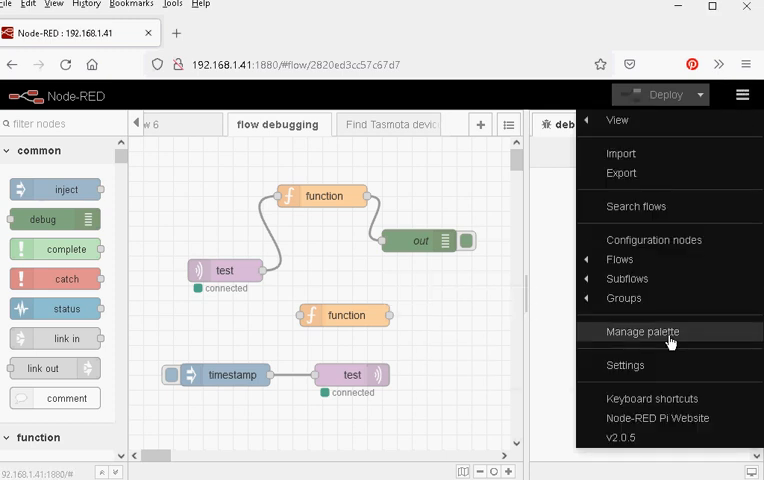
{"action": "left_click", "coordinate": [642, 331]}
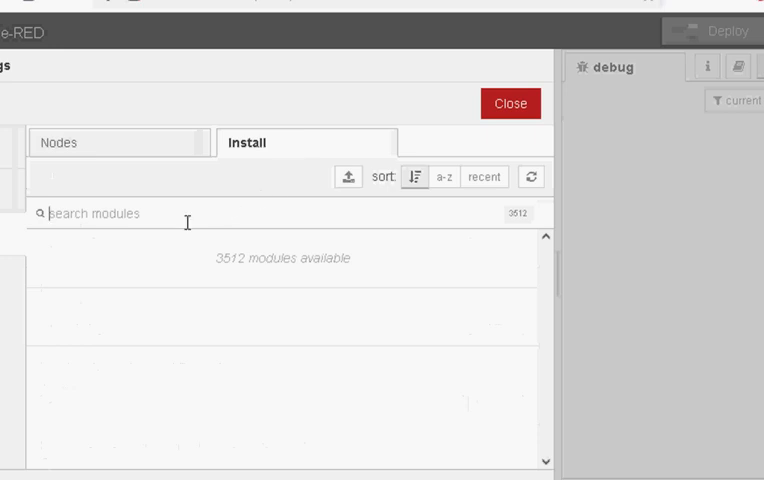
{"action": "type", "text": "de"}
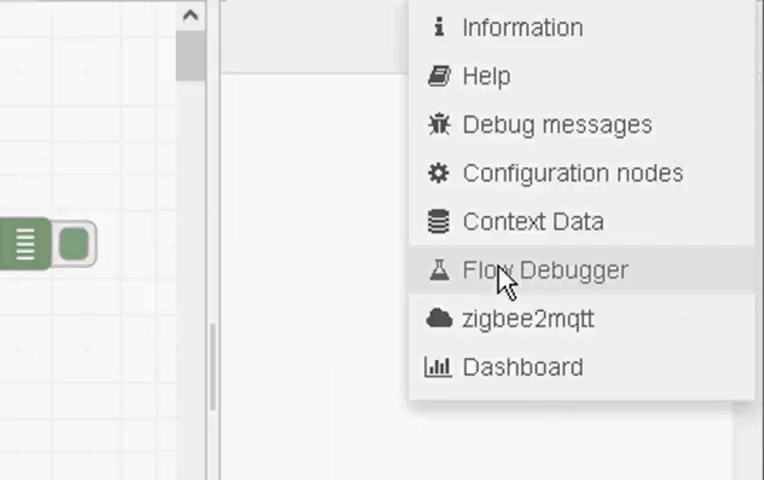
Step: Enable the Flow Debugger, then add and remove a breakpoint on the function node's input
{"action": "left_click", "coordinate": [543, 270]}
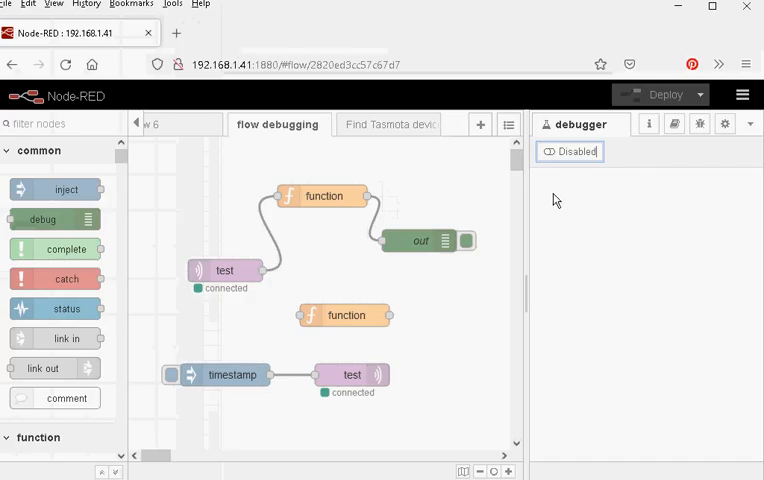
{"action": "left_click", "coordinate": [570, 151]}
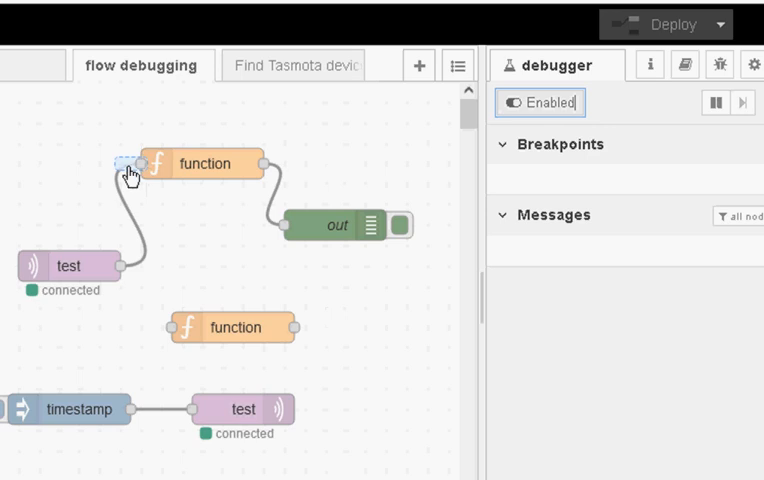
{"action": "left_click", "coordinate": [128, 161]}
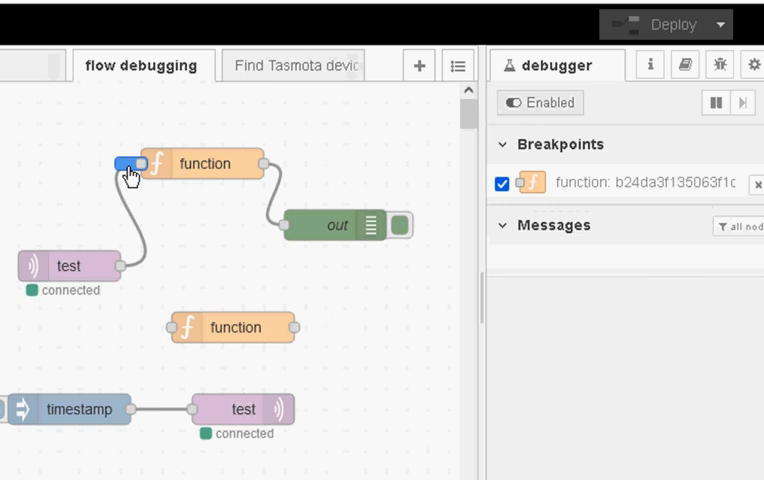
{"action": "left_click", "coordinate": [502, 183]}
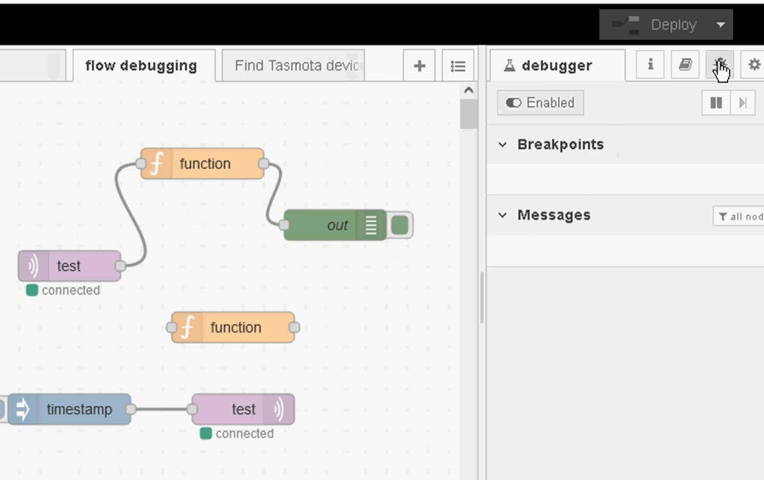
Step: Return to debug messages and open then close the upper function node's editor
{"action": "left_click", "coordinate": [716, 64]}
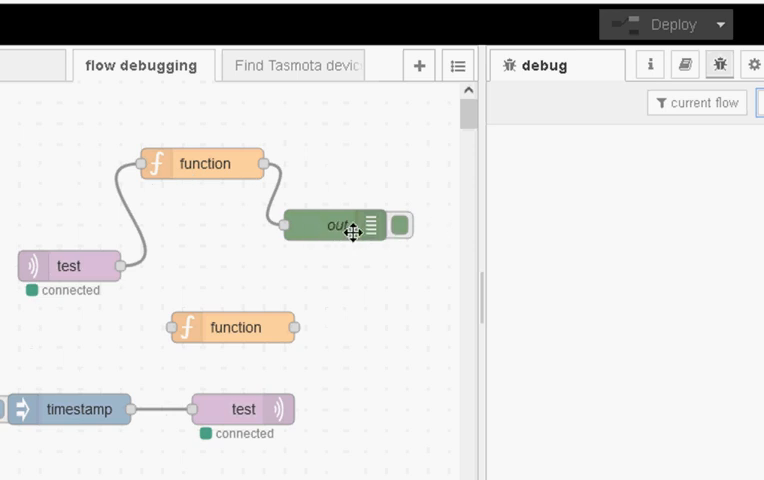
{"action": "mouse_move", "coordinate": [205, 164]}
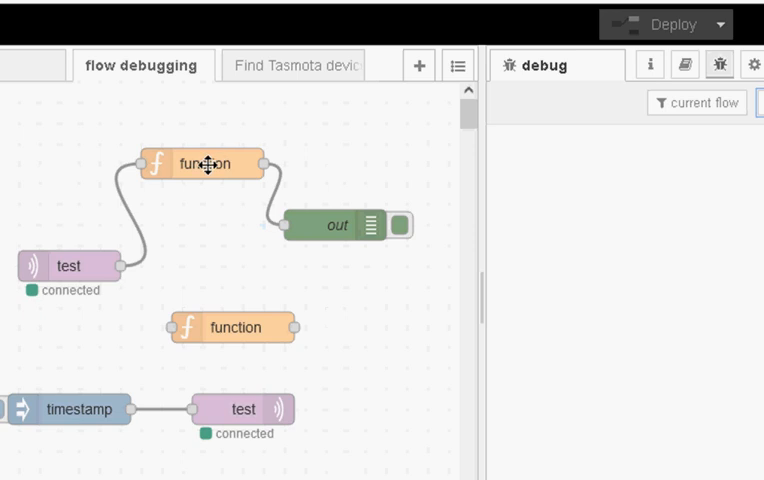
{"action": "double_click", "coordinate": [205, 164]}
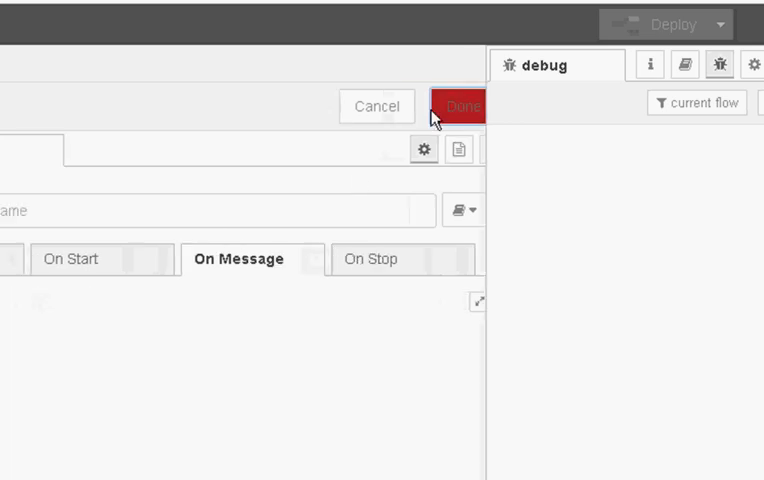
{"action": "left_click", "coordinate": [460, 106]}
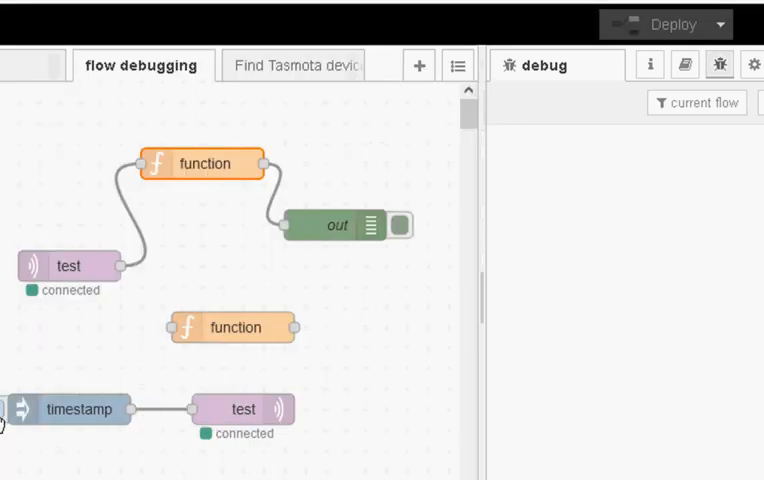
{"action": "left_click", "coordinate": [11, 409]}
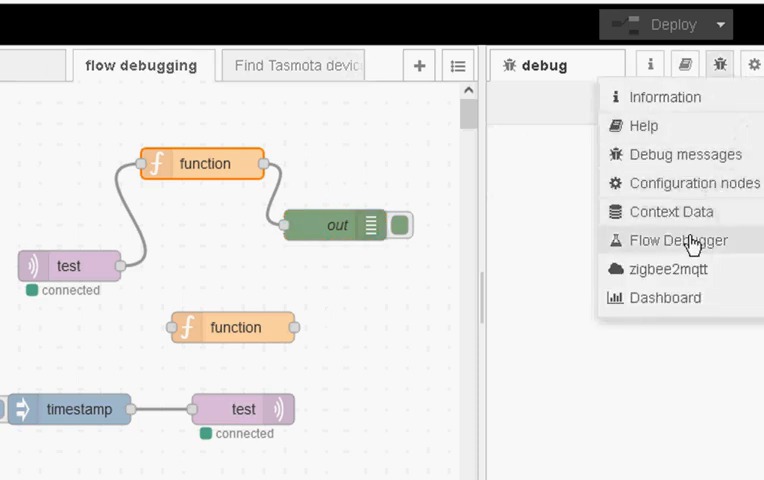
Step: Reopen the Flow Debugger sidebar and set a breakpoint on the function node's input
{"action": "left_click", "coordinate": [680, 240]}
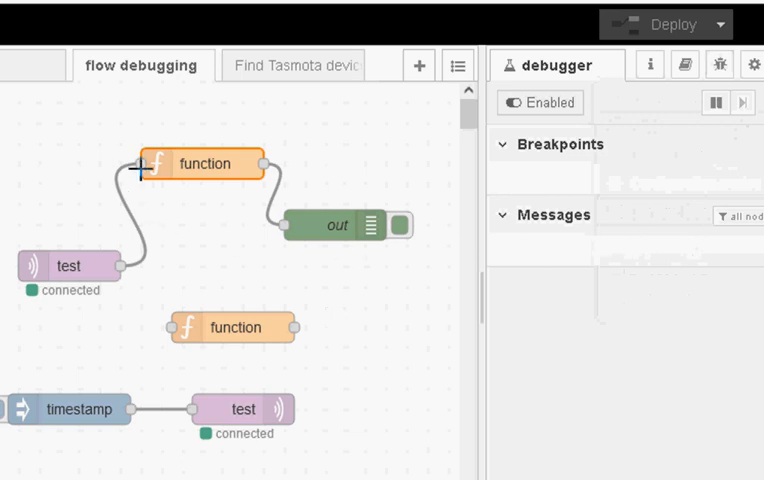
{"action": "left_click", "coordinate": [128, 163]}
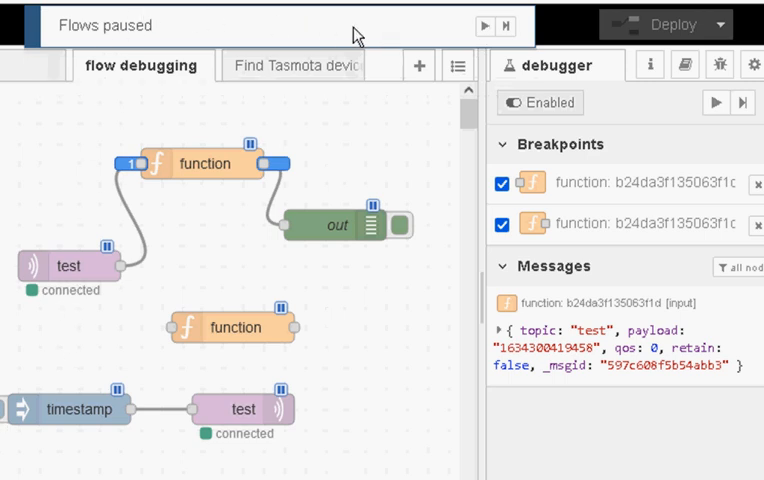
{"action": "mouse_move", "coordinate": [396, 42]}
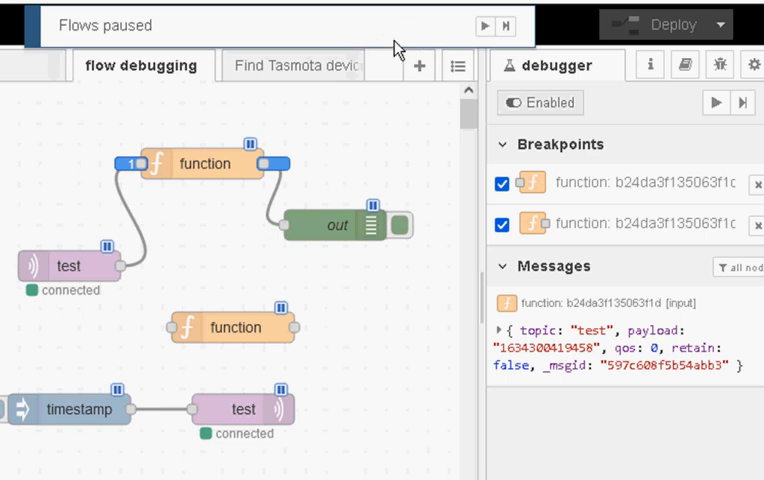
{"action": "mouse_move", "coordinate": [484, 24]}
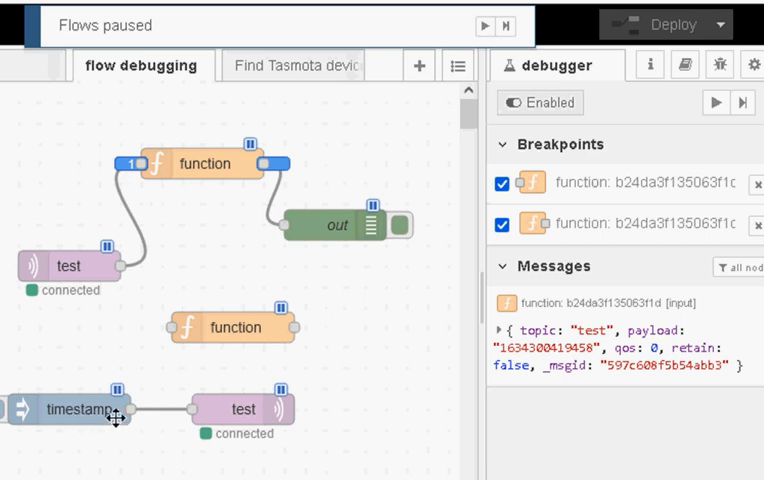
{"action": "mouse_move", "coordinate": [120, 167]}
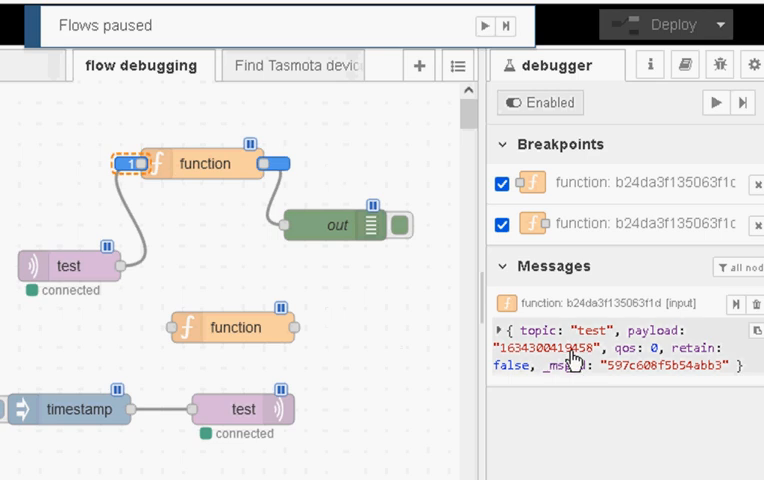
{"action": "mouse_move", "coordinate": [606, 343]}
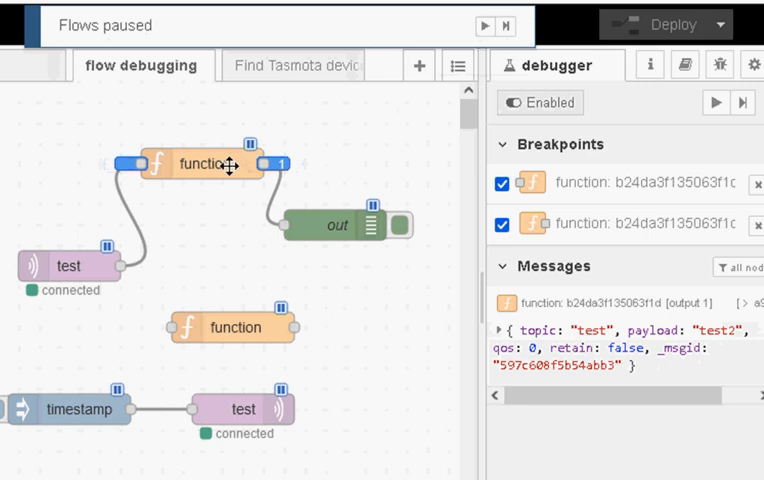
{"action": "mouse_move", "coordinate": [284, 168]}
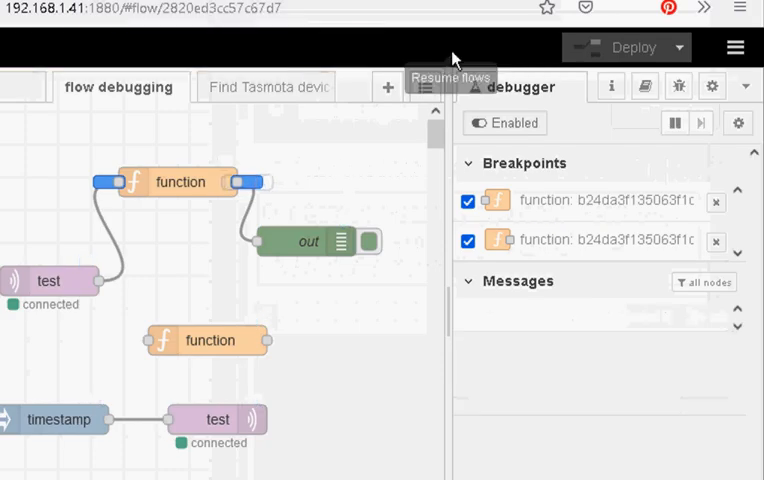
{"action": "mouse_move", "coordinate": [327, 243]}
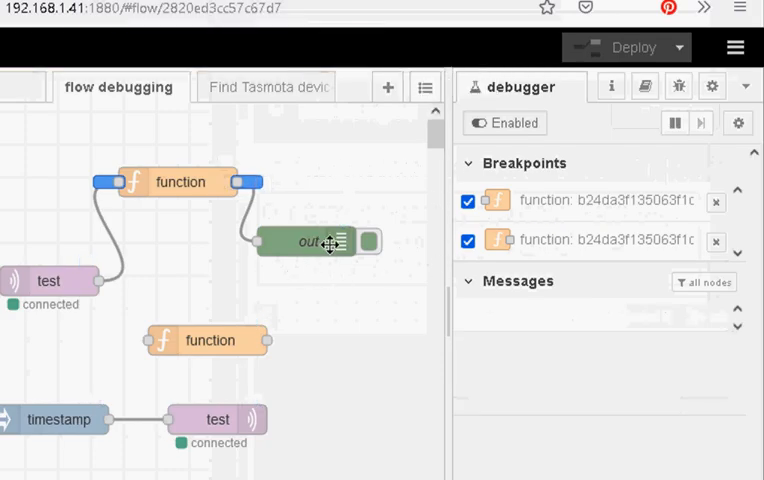
Step: Show the debug tab and pause flows at the function node's input breakpoint
{"action": "left_click", "coordinate": [680, 83]}
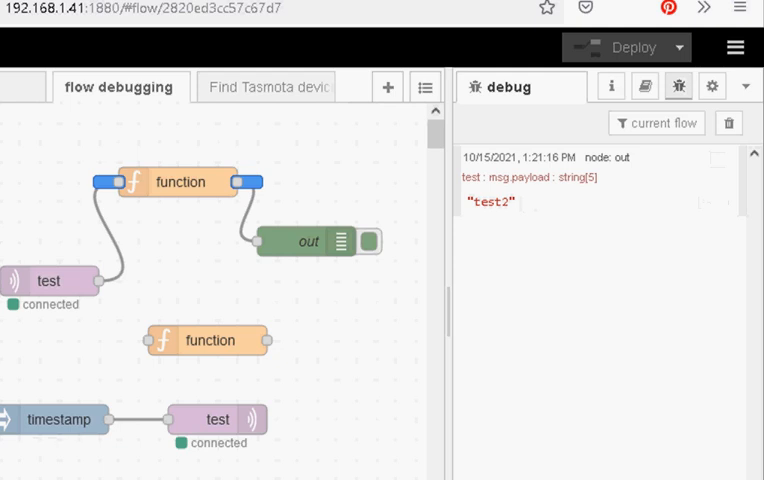
{"action": "left_click", "coordinate": [10, 416]}
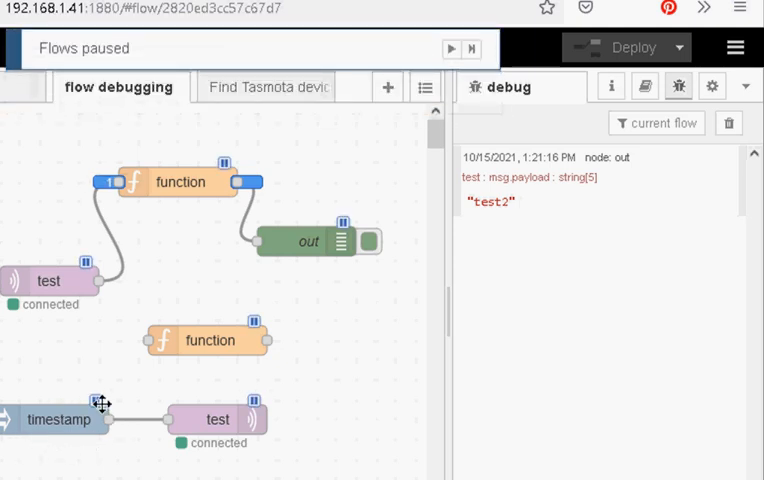
{"action": "mouse_move", "coordinate": [258, 428]}
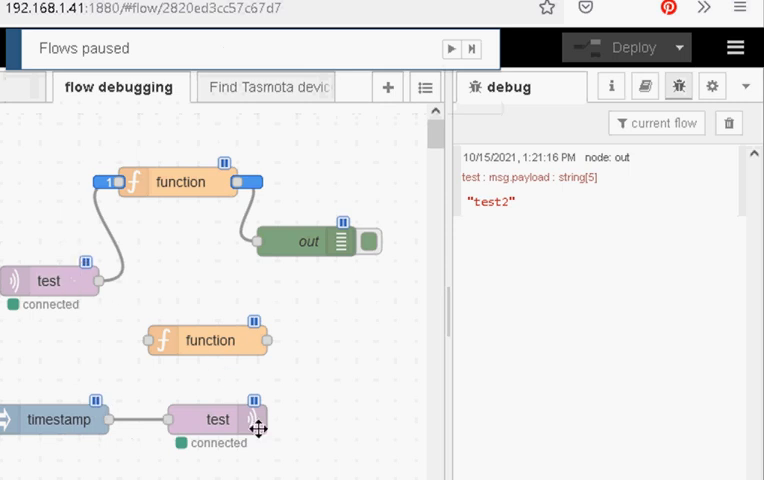
{"action": "mouse_move", "coordinate": [258, 402]}
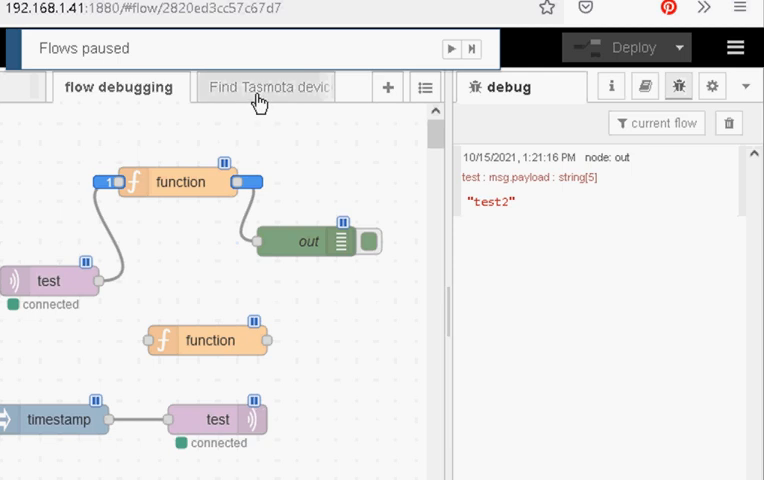
Step: On Find Tasmota devices, switch the timestamp inject node from Disabled to Enabled
{"action": "left_click", "coordinate": [264, 87]}
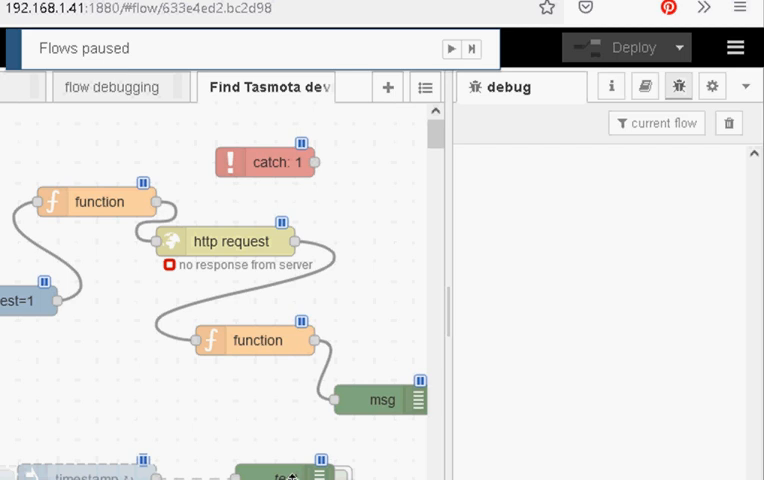
{"action": "mouse_move", "coordinate": [118, 92]}
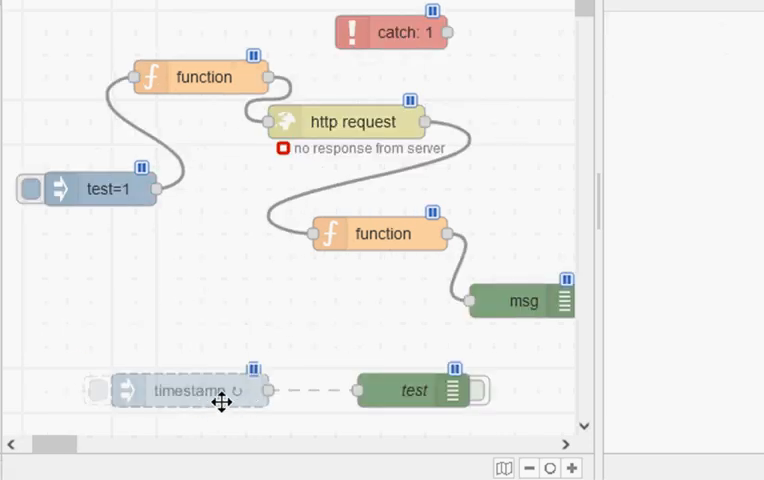
{"action": "double_click", "coordinate": [200, 390]}
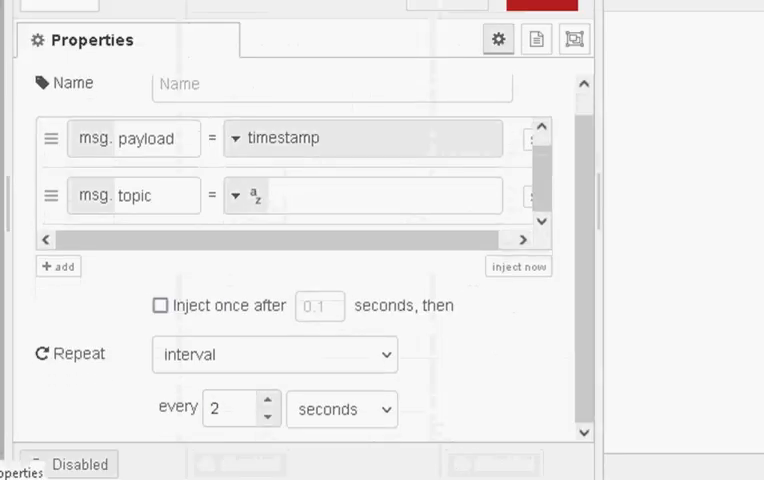
{"action": "left_click", "coordinate": [531, 5]}
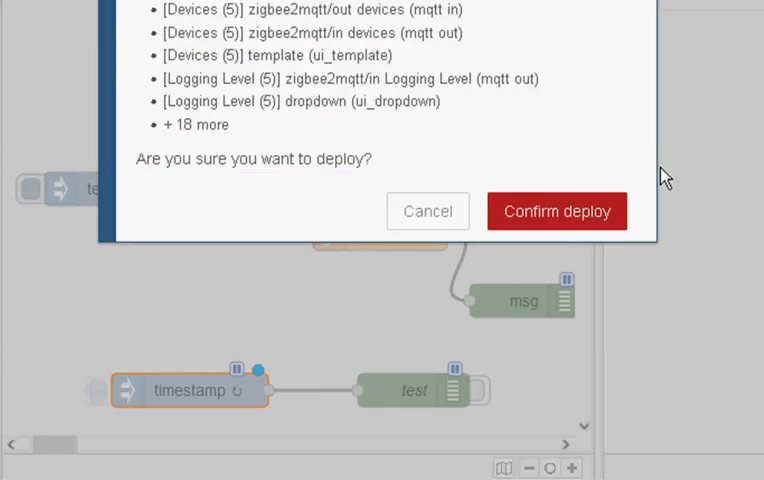
Step: Confirm the deploy so timestamps stream to the test debug node every two seconds
{"action": "left_click", "coordinate": [556, 211]}
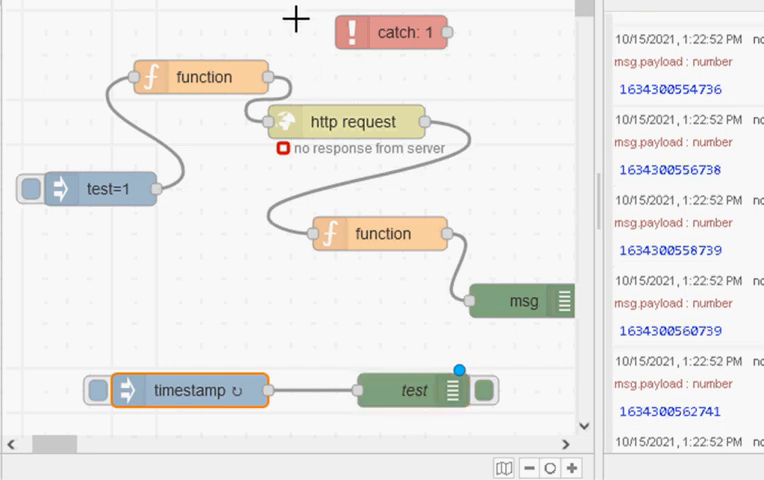
{"action": "mouse_move", "coordinate": [193, 103]}
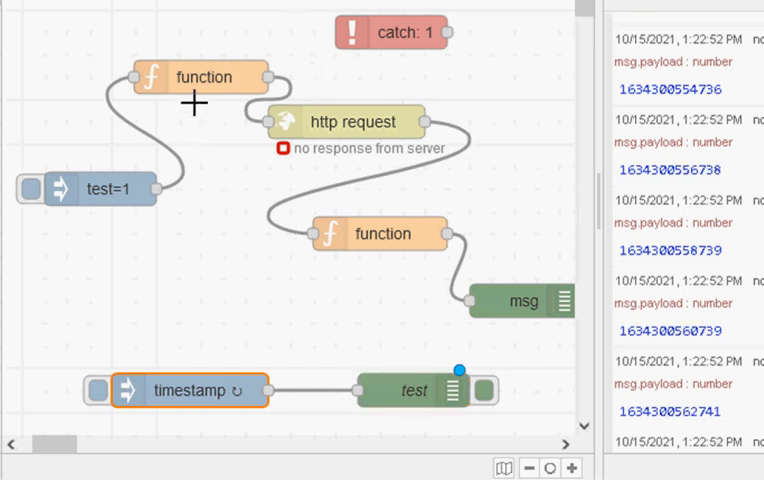
{"action": "mouse_move", "coordinate": [246, 156]}
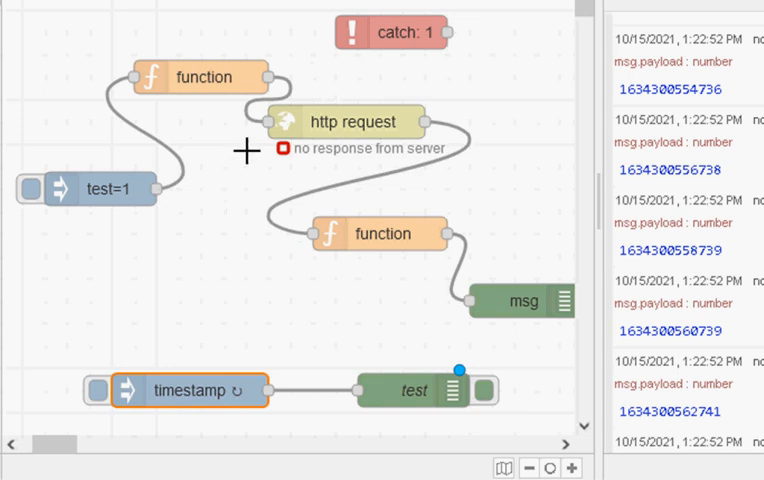
{"action": "mouse_move", "coordinate": [260, 131]}
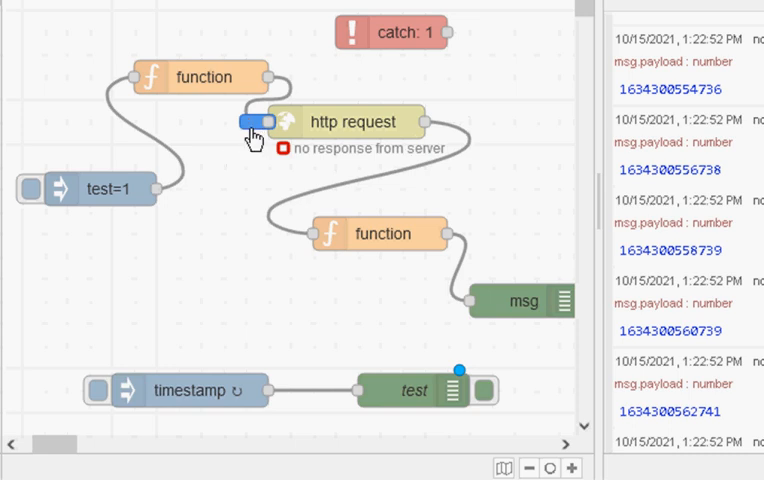
{"action": "mouse_move", "coordinate": [375, 177]}
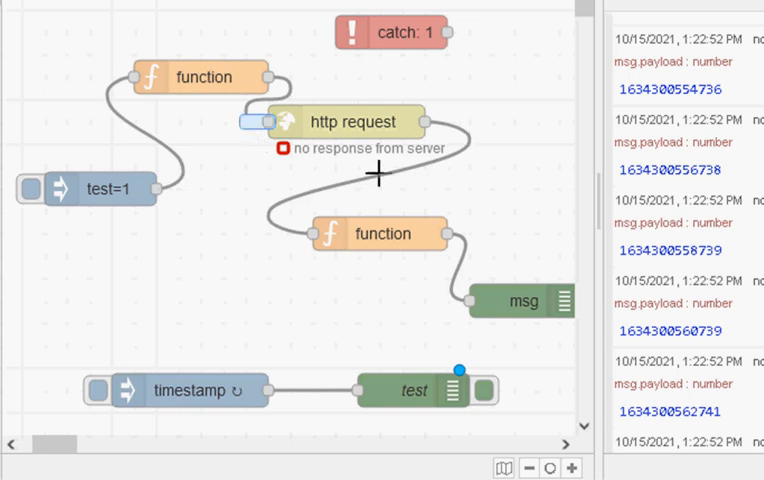
{"action": "mouse_move", "coordinate": [388, 307]}
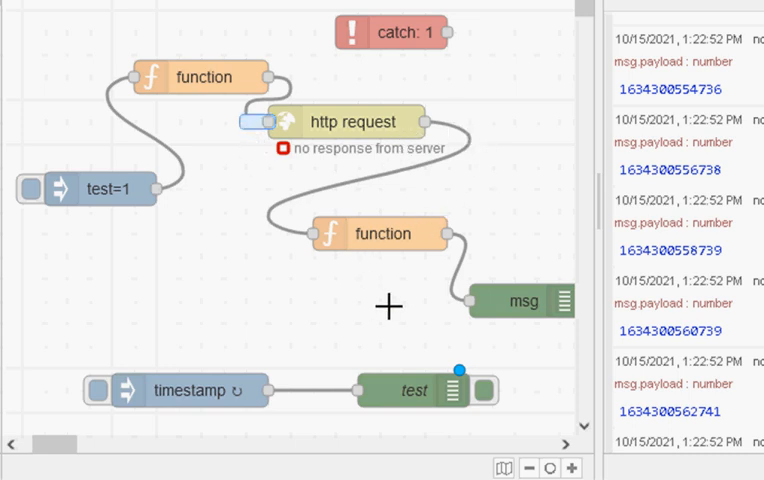
{"action": "mouse_move", "coordinate": [343, 328]}
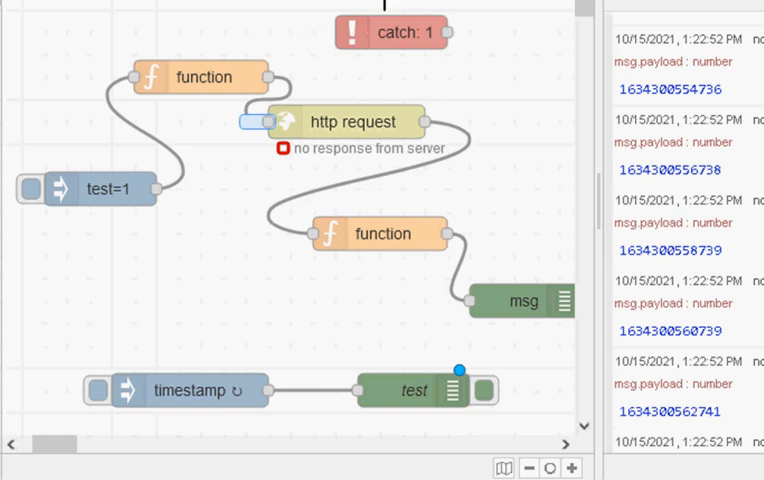
{"action": "mouse_move", "coordinate": [420, 112]}
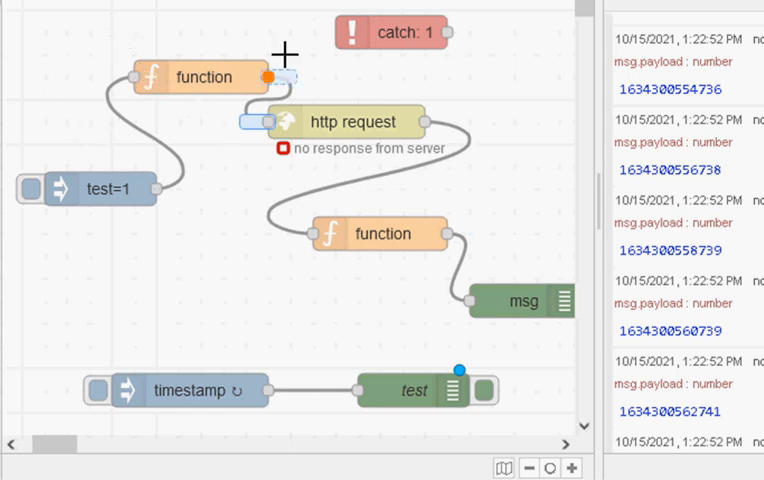
{"action": "mouse_move", "coordinate": [512, 90]}
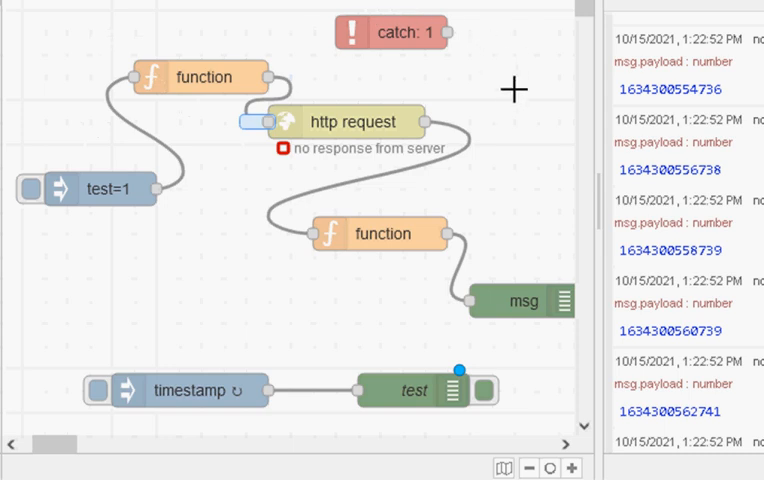
{"action": "mouse_move", "coordinate": [499, 129]}
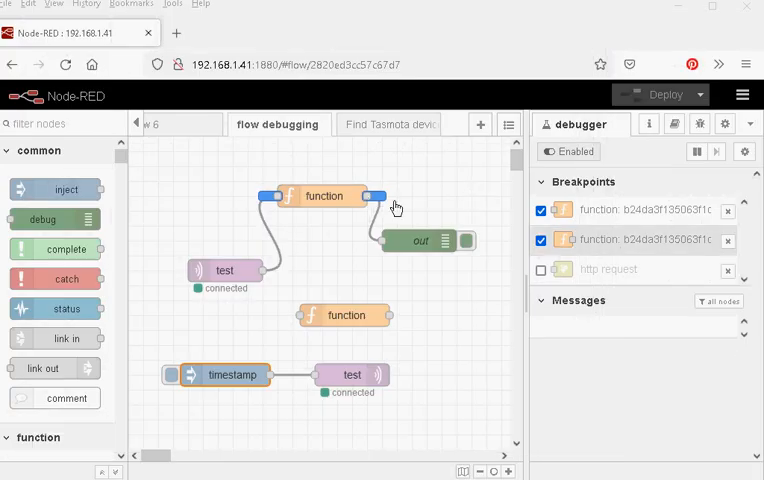
Step: Toggle the flow debugger off and on, then disable the function node's input breakpoint
{"action": "left_click", "coordinate": [568, 151]}
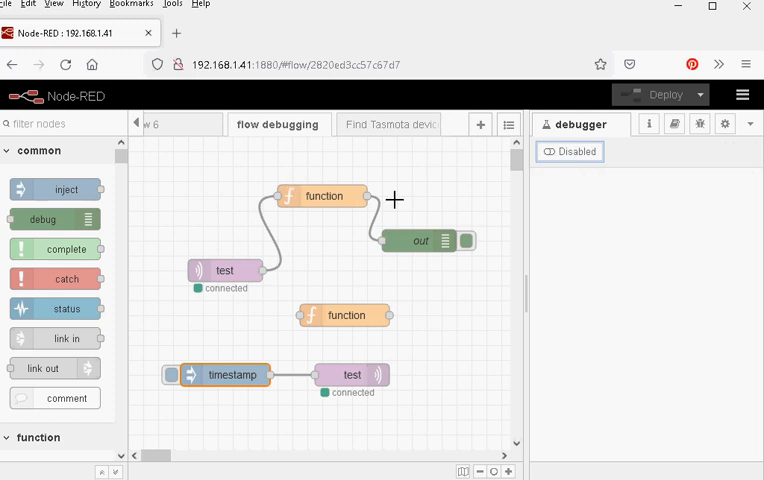
{"action": "left_click", "coordinate": [569, 151]}
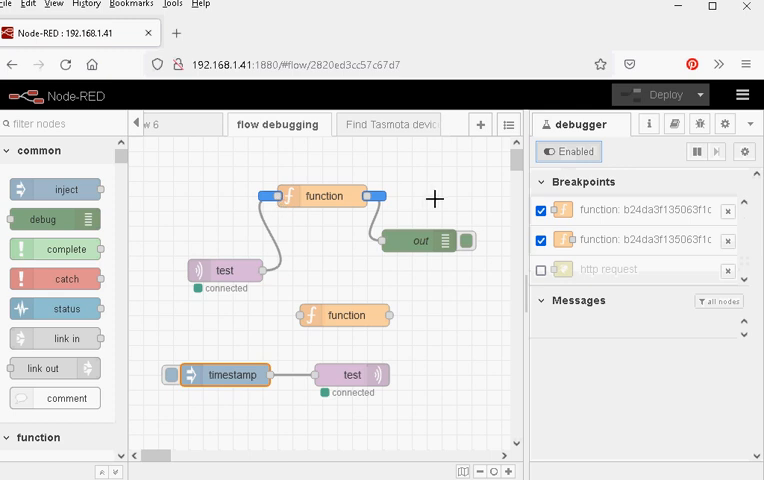
{"action": "mouse_move", "coordinate": [473, 202]}
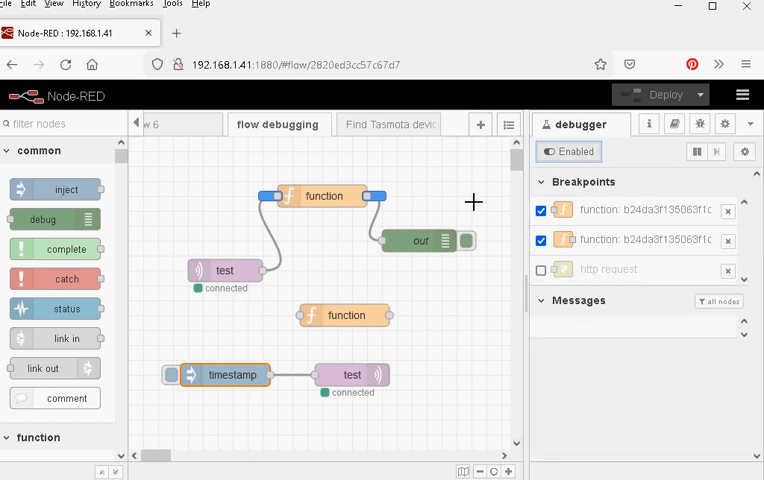
{"action": "left_click", "coordinate": [540, 211]}
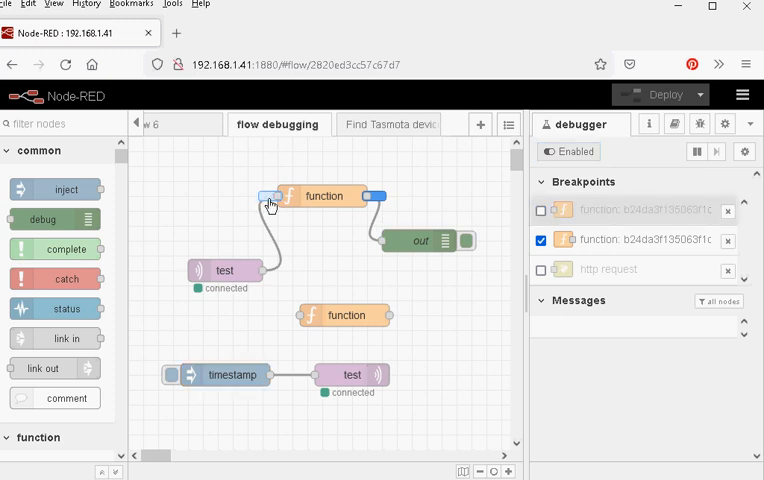